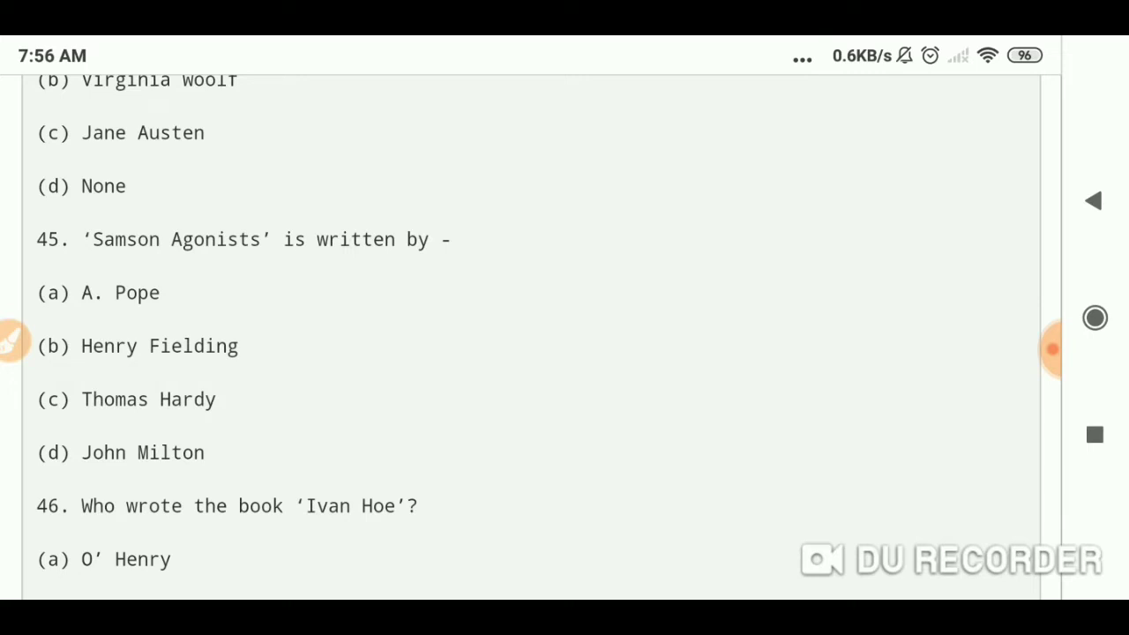
# Scroll down past questions 45–47 until questions 48 and 49 are visible.
pyautogui.scroll(-3)
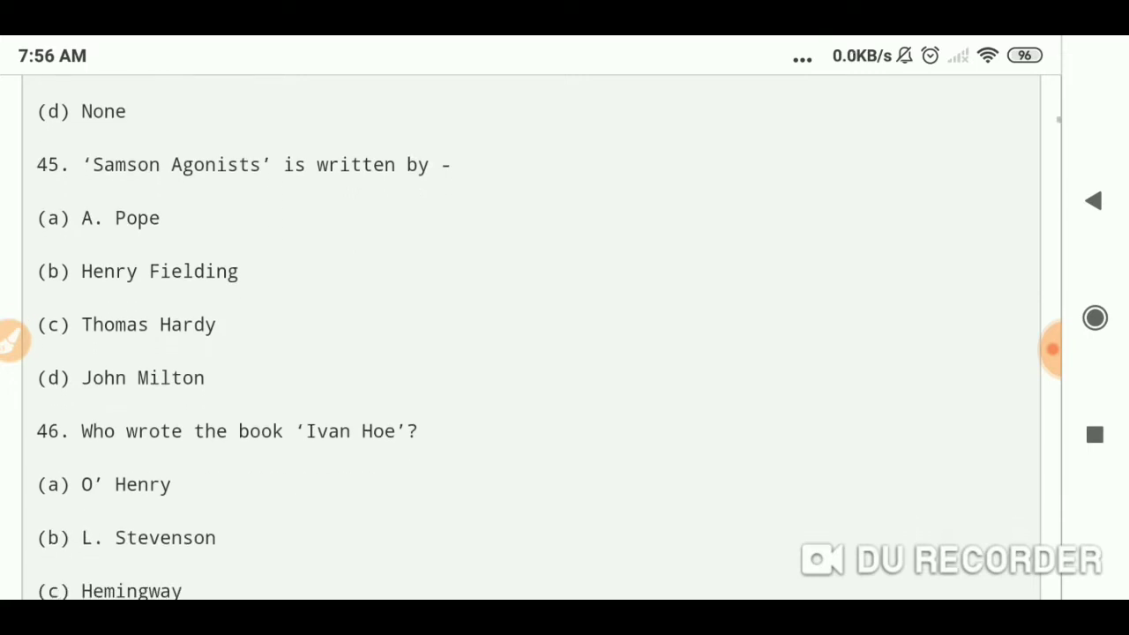
pyautogui.scroll(-3)
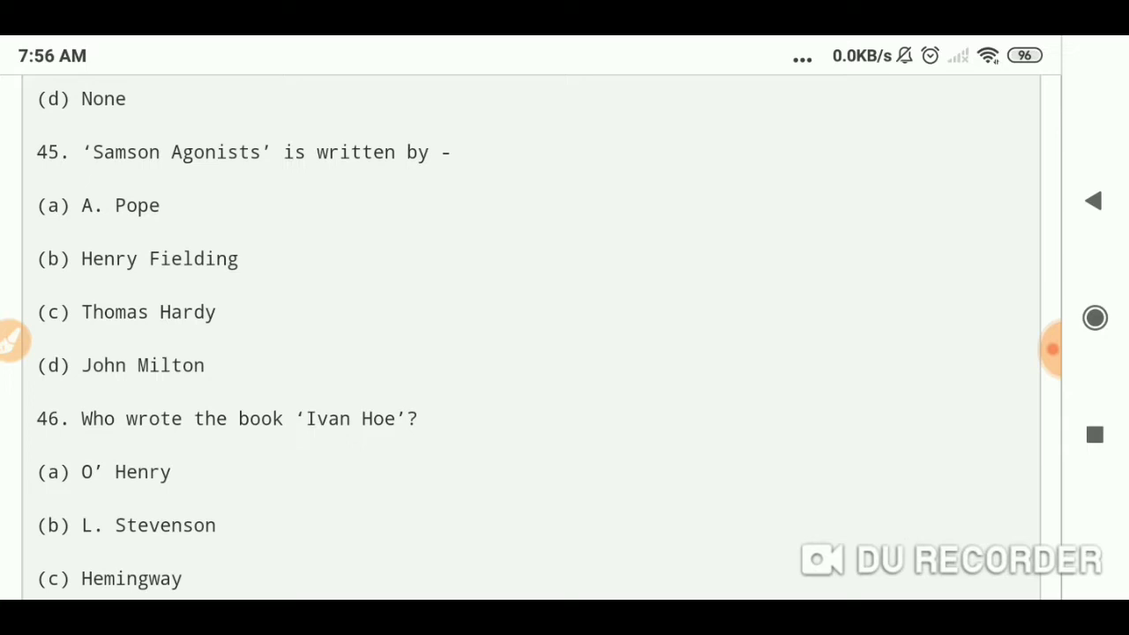
pyautogui.scroll(-3)
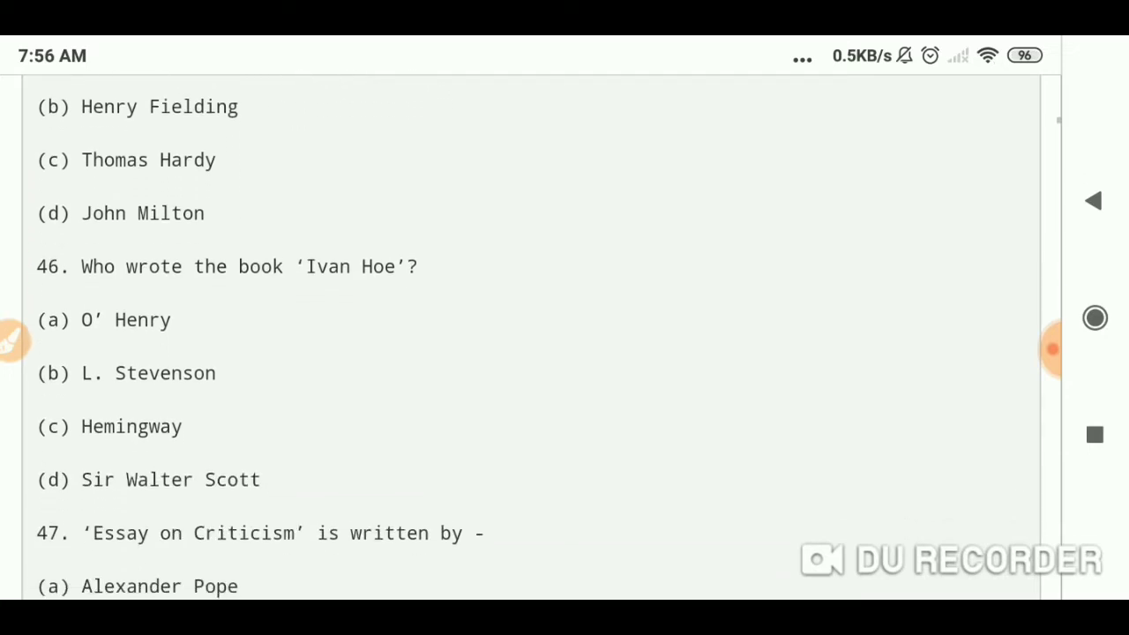
pyautogui.scroll(-3)
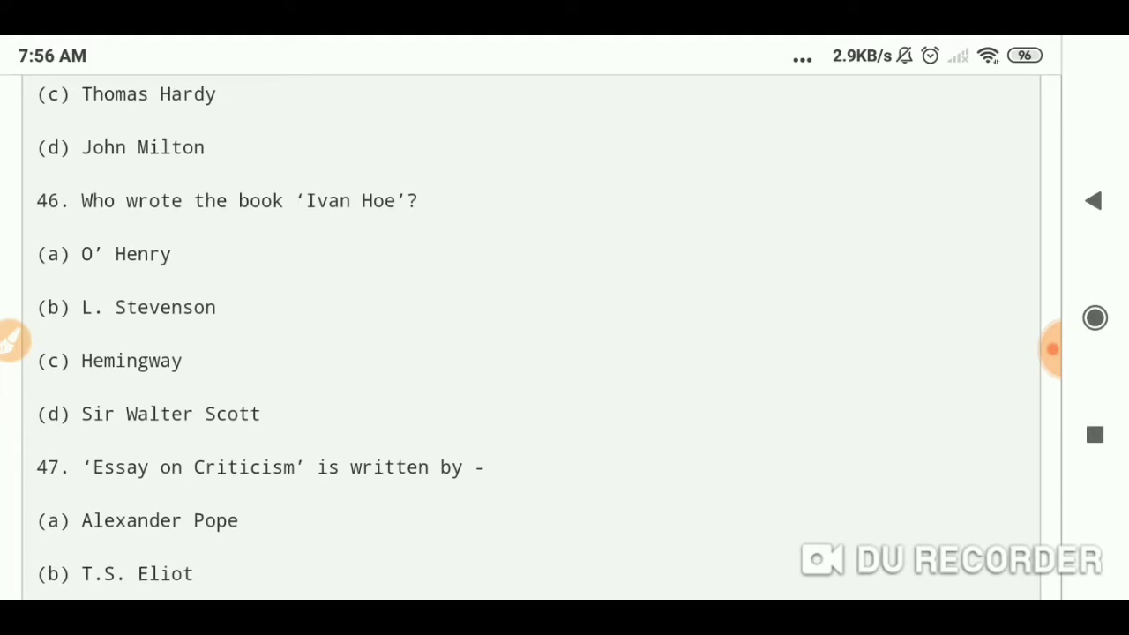
pyautogui.scroll(-3)
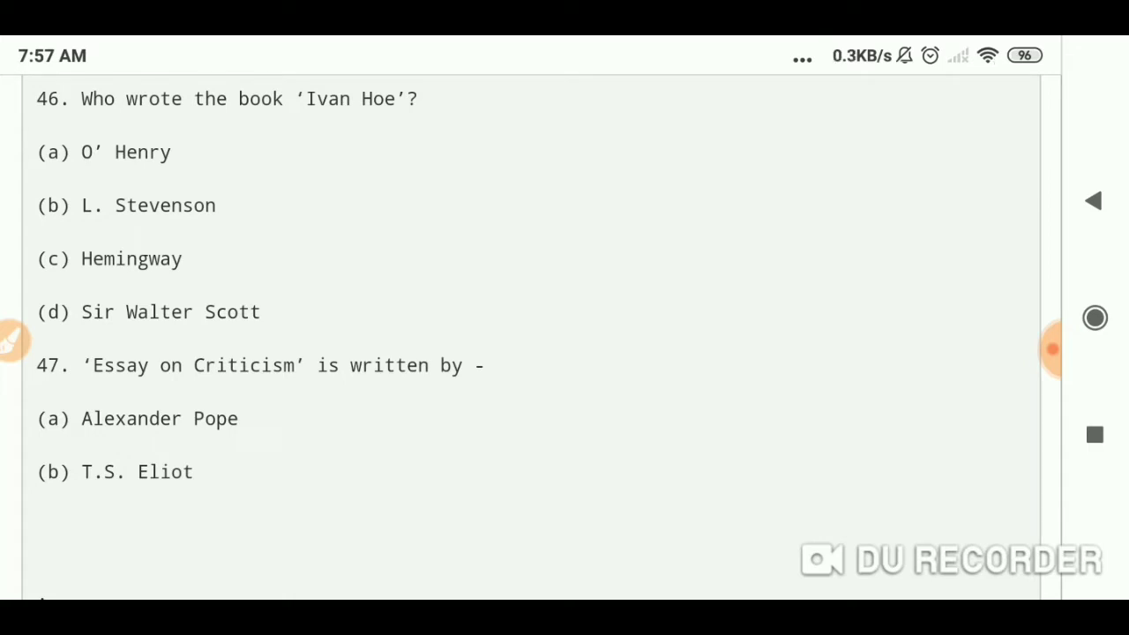
pyautogui.scroll(-3)
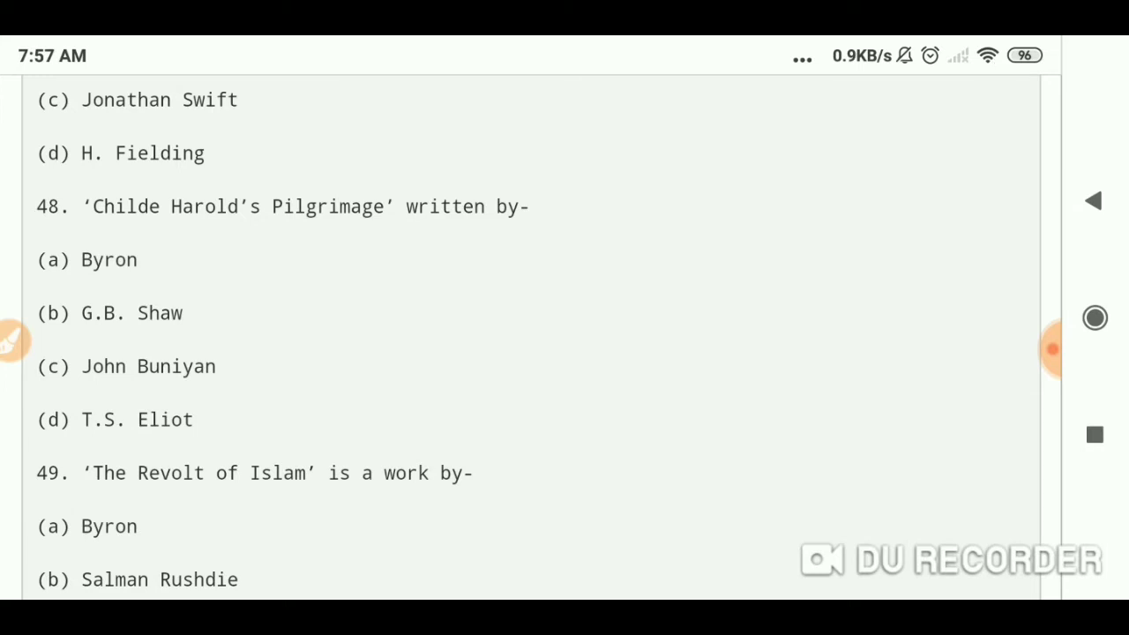
# Scroll down past question 49 to show question 50 and question 51 on 'Don Juan'.
pyautogui.scroll(-3)
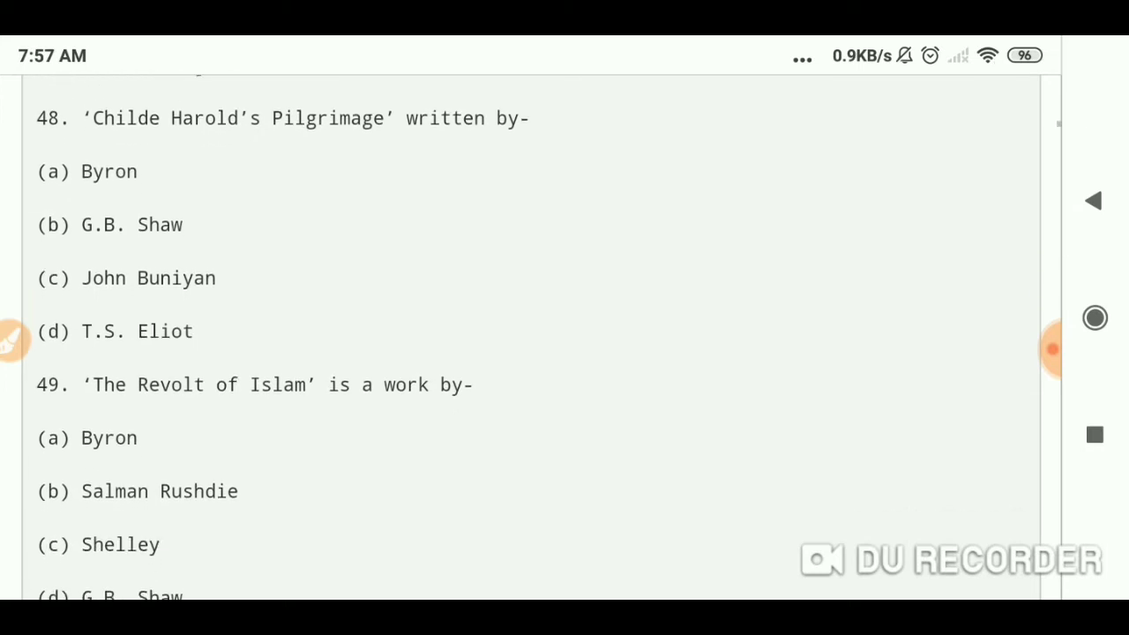
pyautogui.scroll(-3)
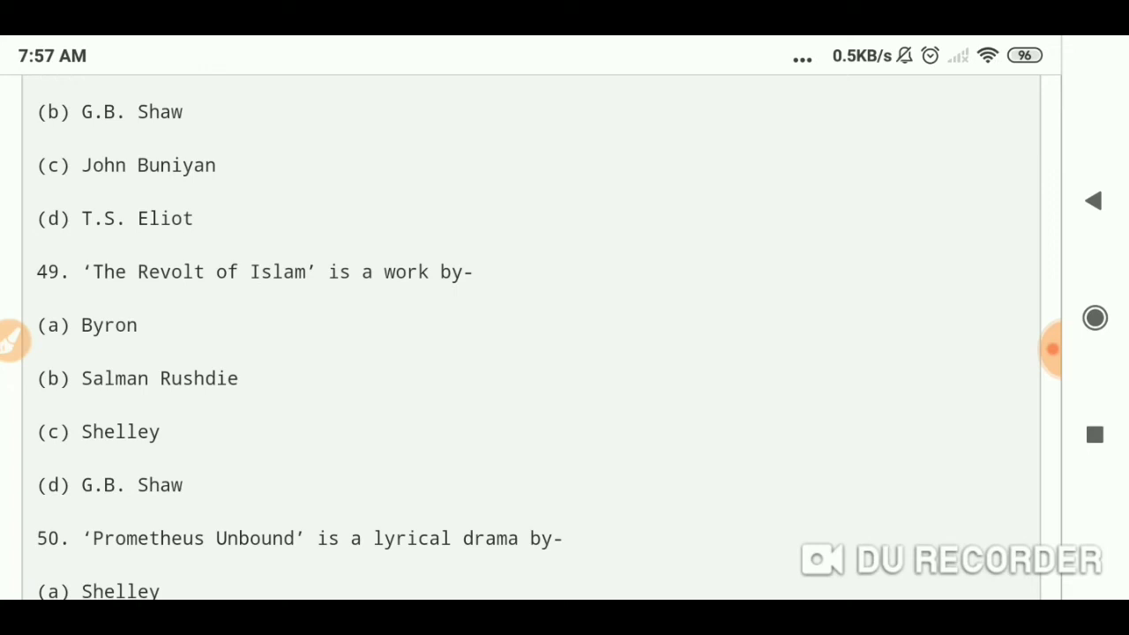
pyautogui.scroll(-3)
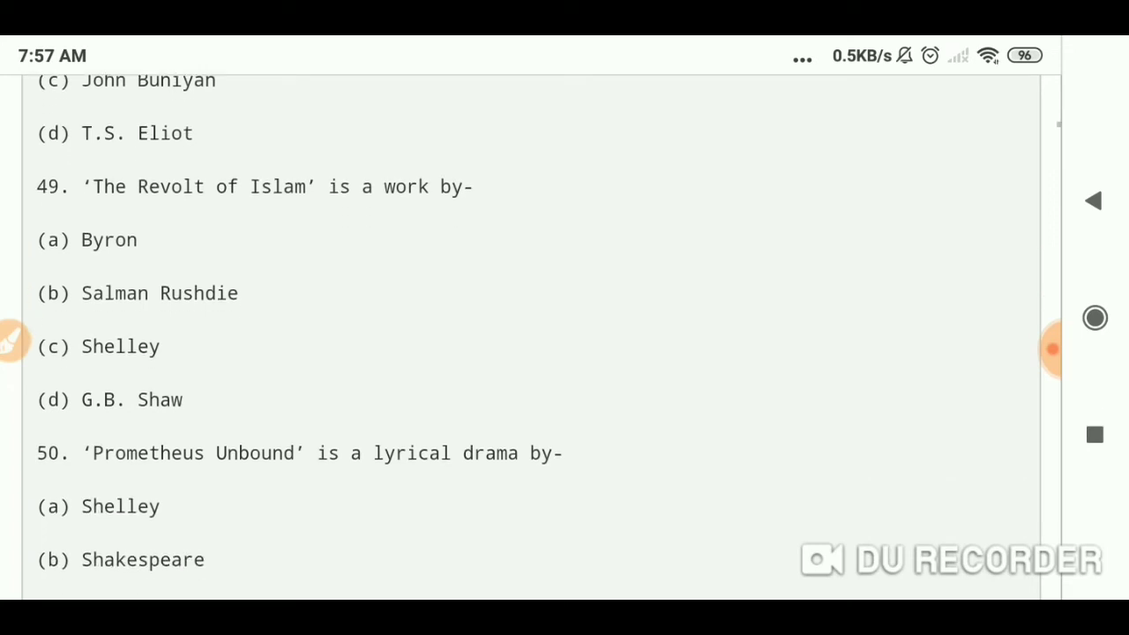
pyautogui.scroll(-3)
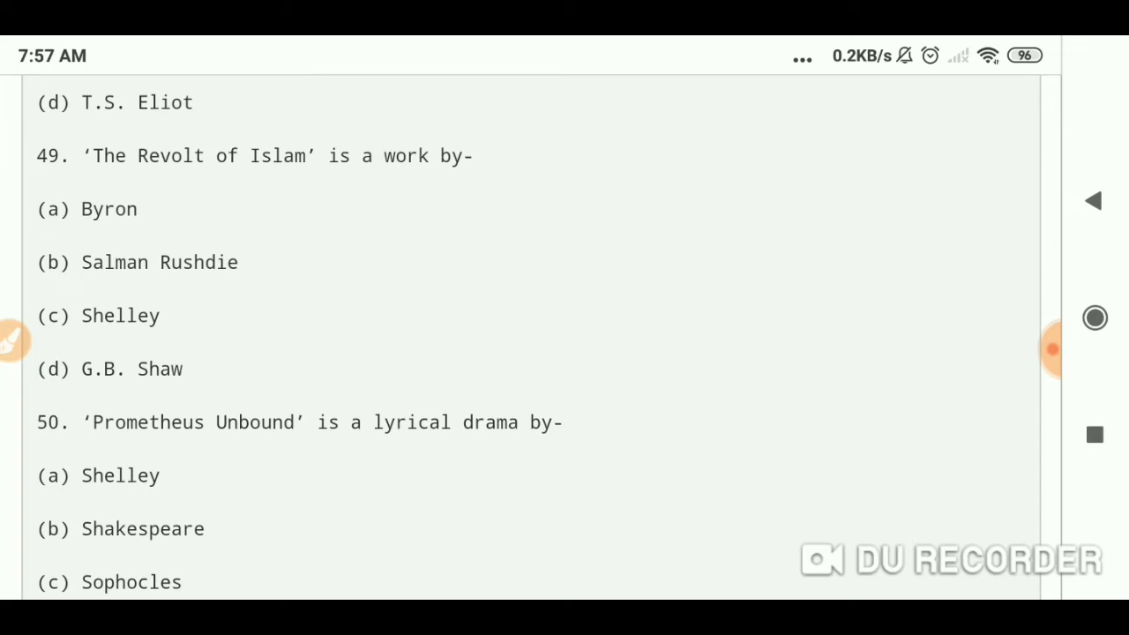
pyautogui.scroll(-3)
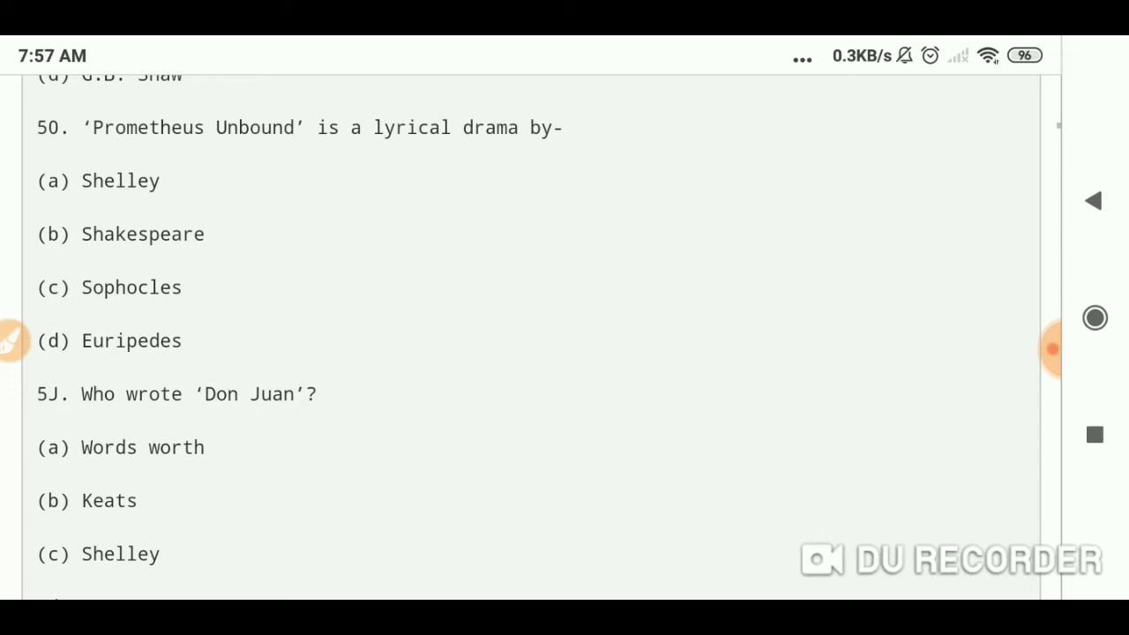
# Scroll down past questions 51–52 to show question 53 on 'Oedipus Rex' and question 54.
pyautogui.scroll(-3)
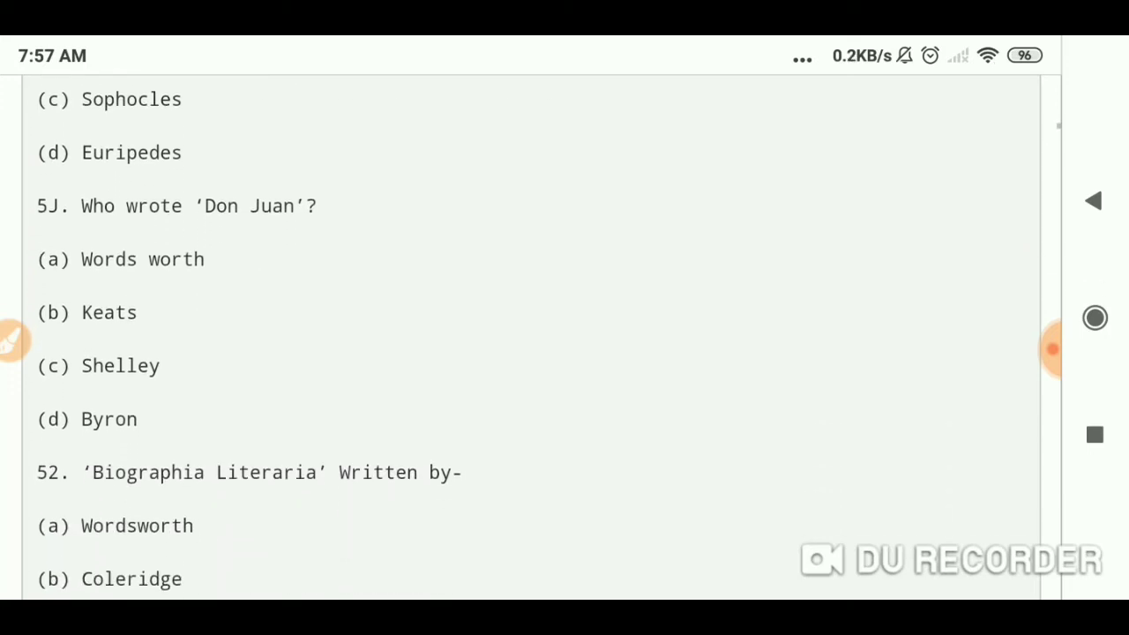
pyautogui.scroll(-3)
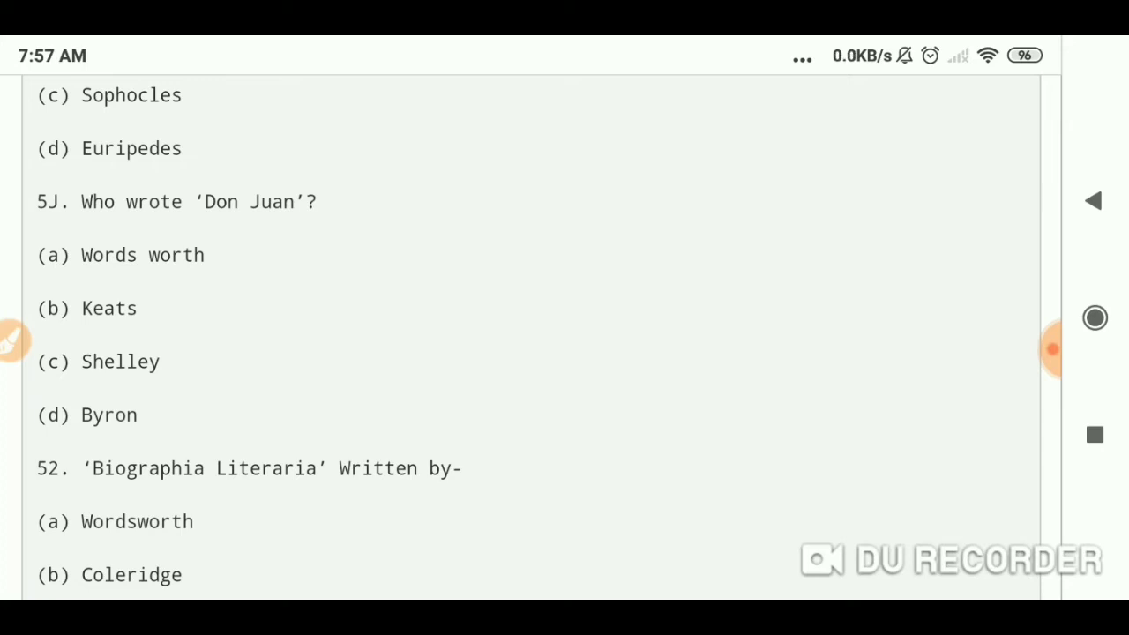
pyautogui.scroll(-3)
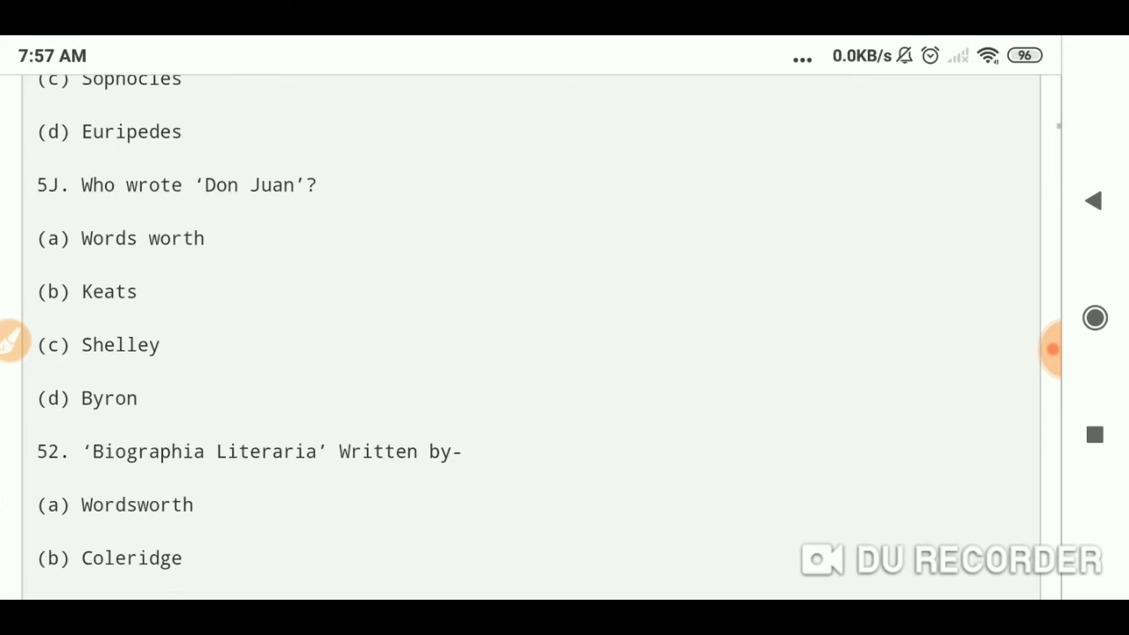
pyautogui.scroll(-3)
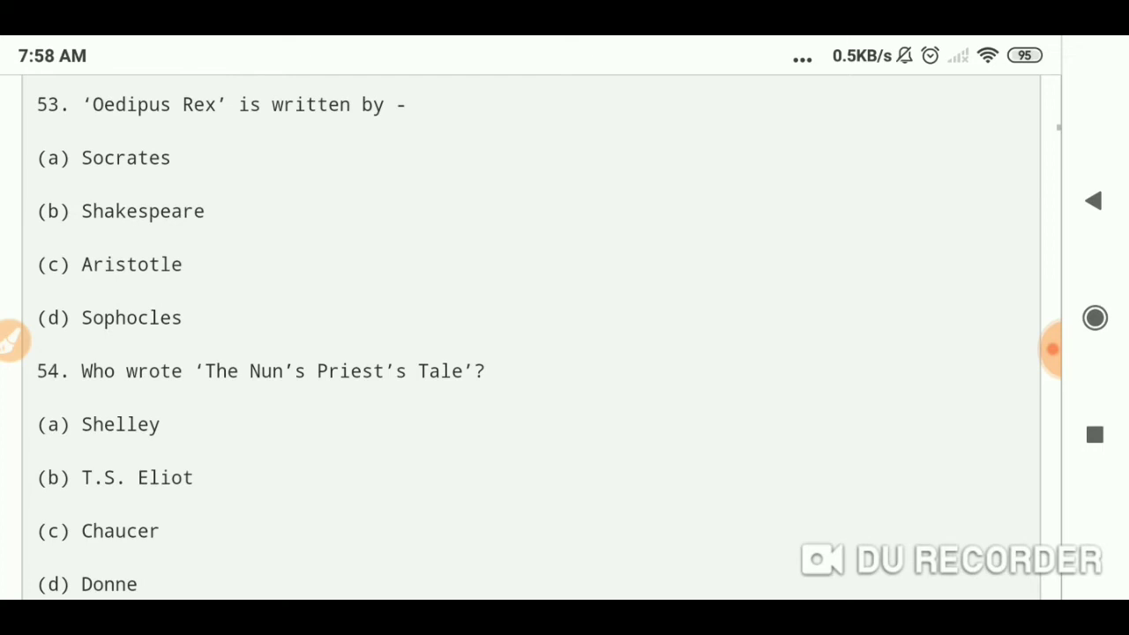
# Scroll down past questions 54–55 to show questions 56 and 57.
pyautogui.scroll(-3)
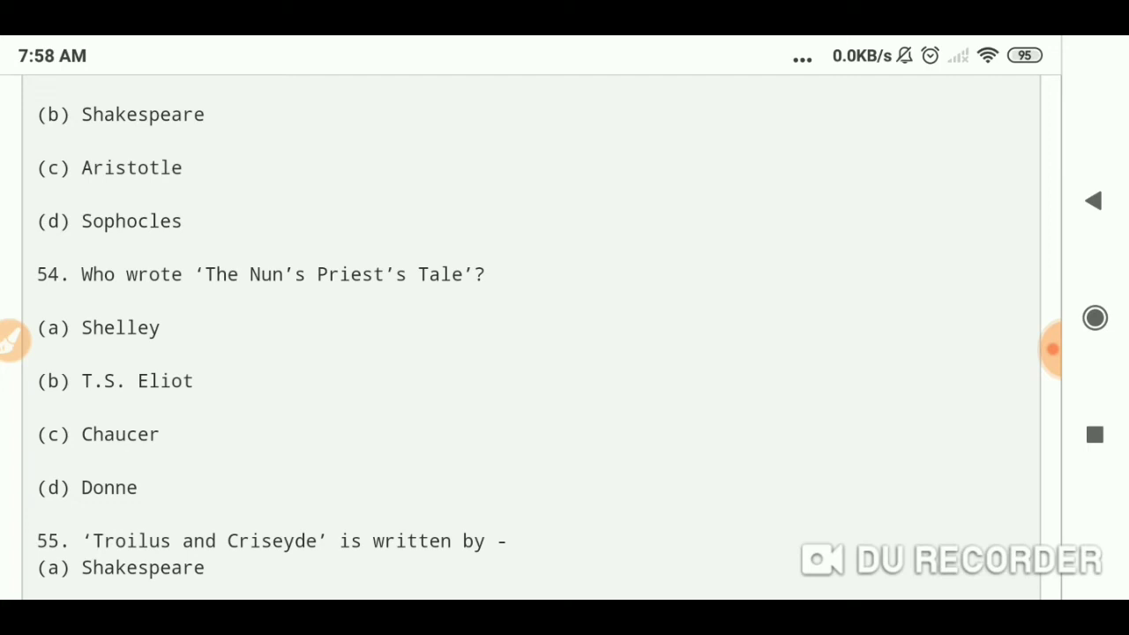
pyautogui.scroll(-3)
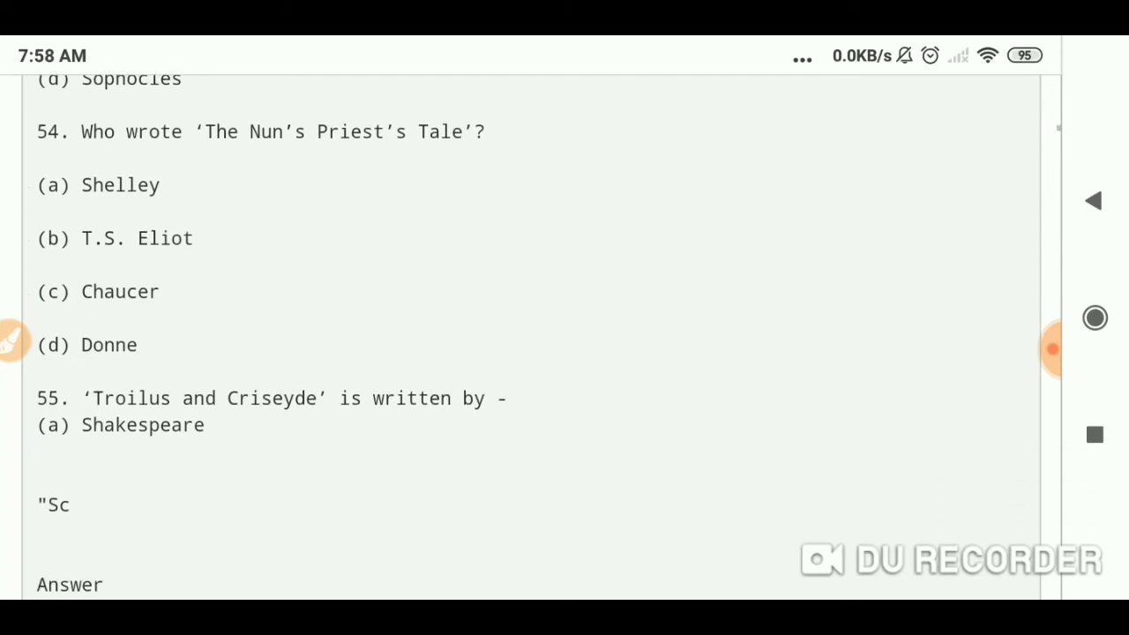
pyautogui.scroll(-3)
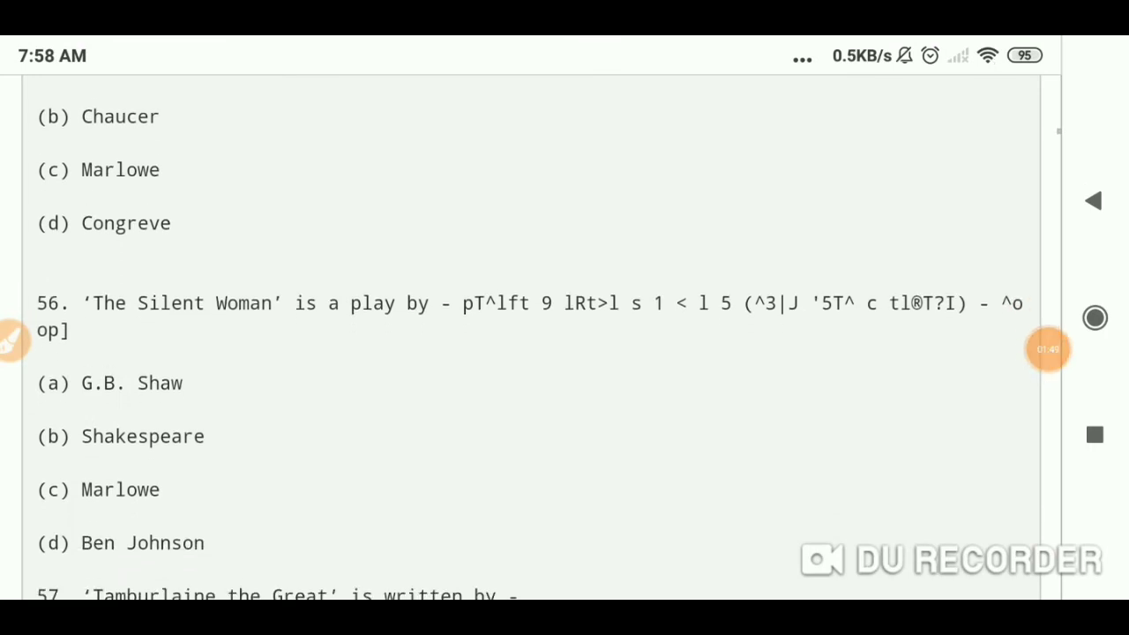
pyautogui.scroll(-3)
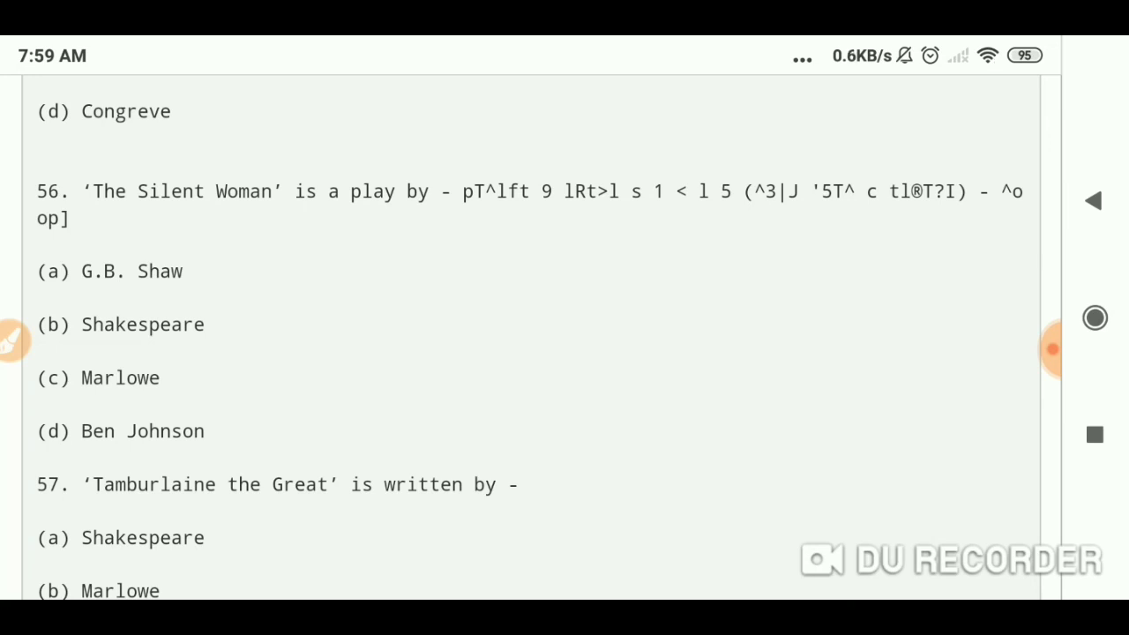
pyautogui.click(1049, 353)
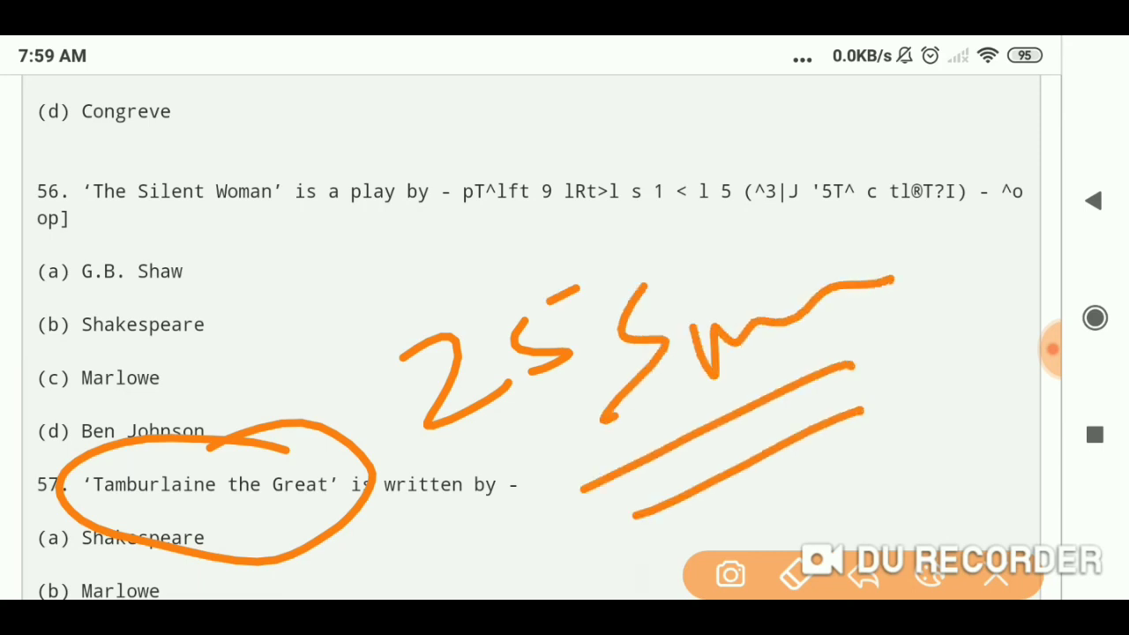
pyautogui.moveTo(300, 318); pyautogui.dragTo(485, 247)
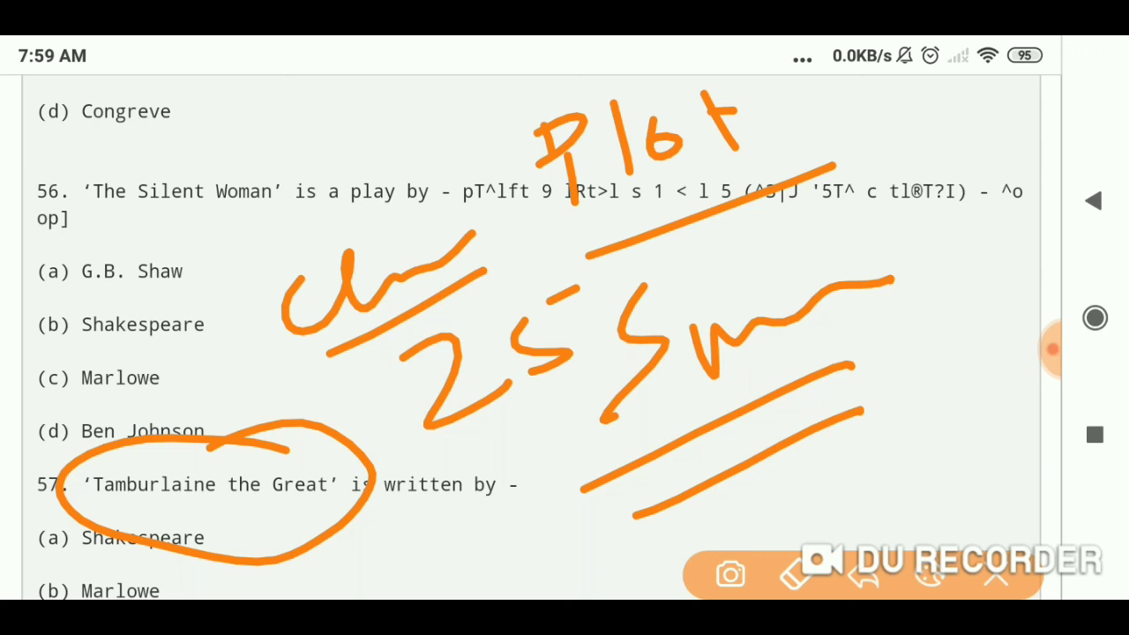
pyautogui.click(791, 575)
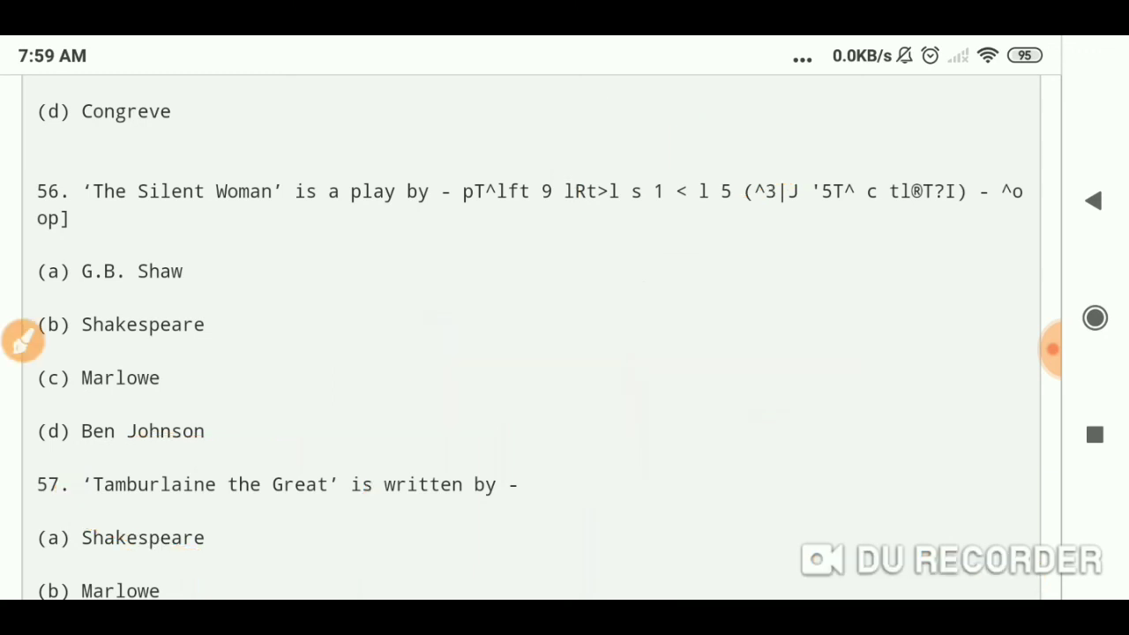